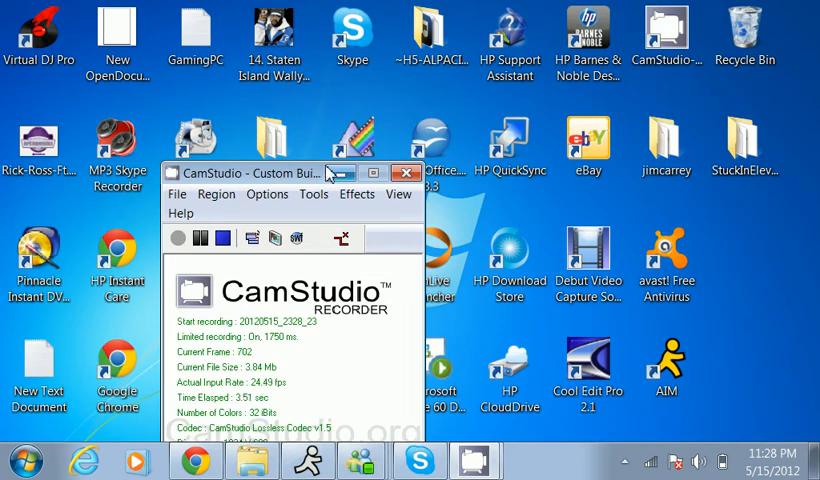
pyautogui.moveTo(340, 172)
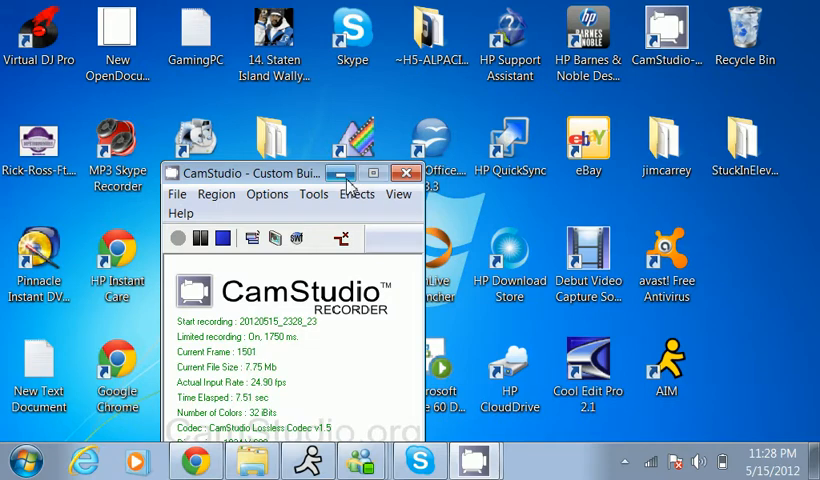
pyautogui.moveTo(320, 224)
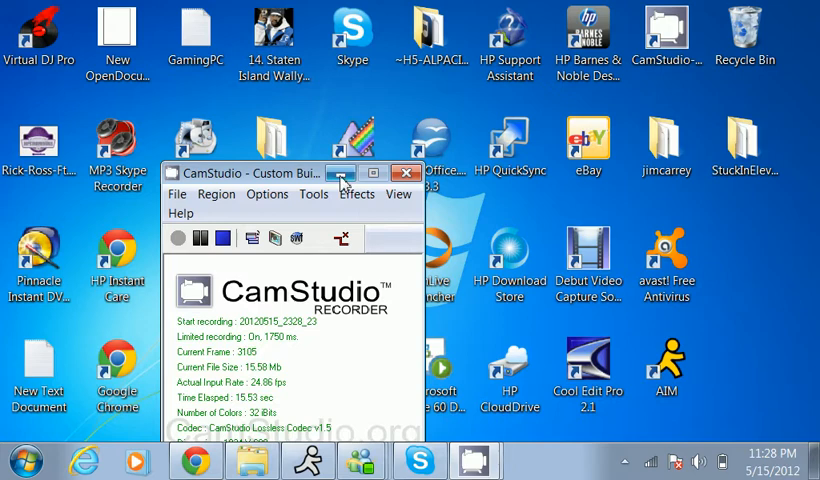
pyautogui.moveTo(344, 172)
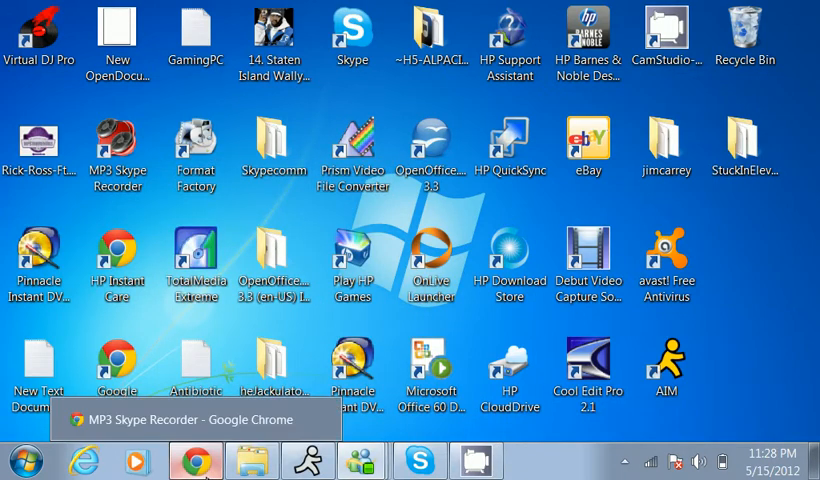
pyautogui.click(196, 460)
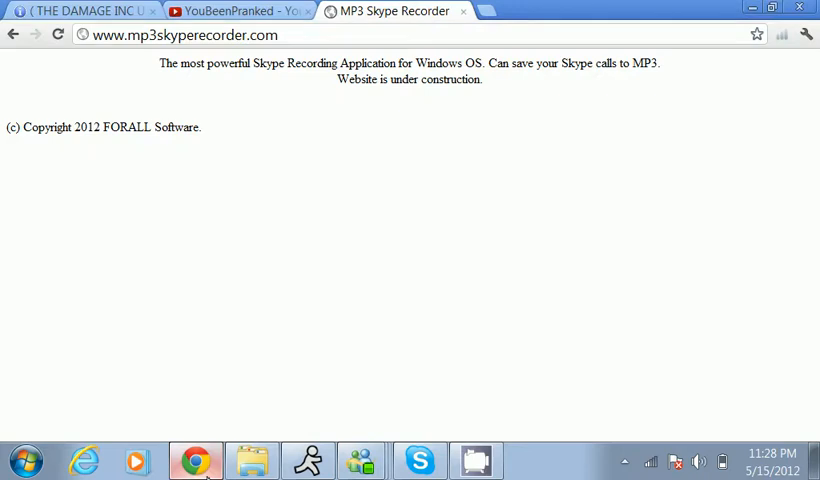
pyautogui.moveTo(204, 110)
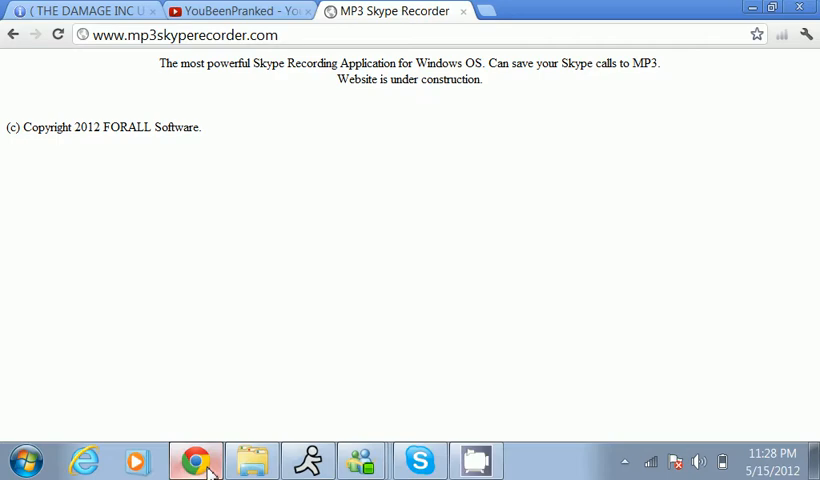
pyautogui.moveTo(248, 424)
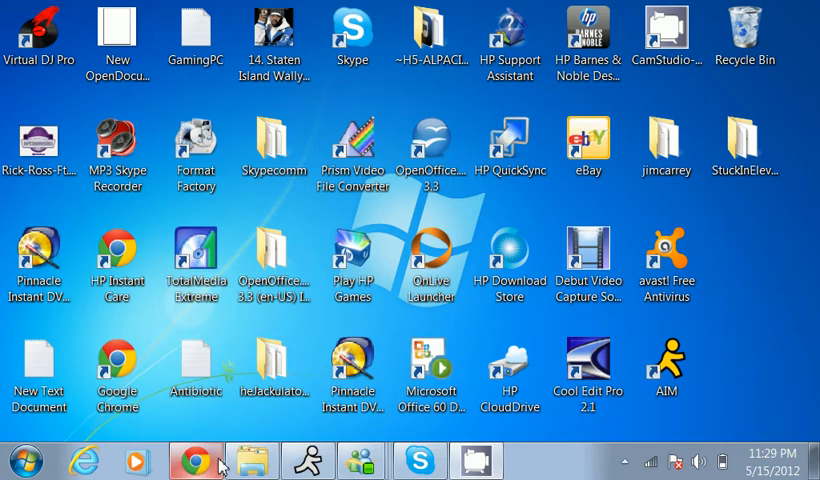
pyautogui.moveTo(236, 444)
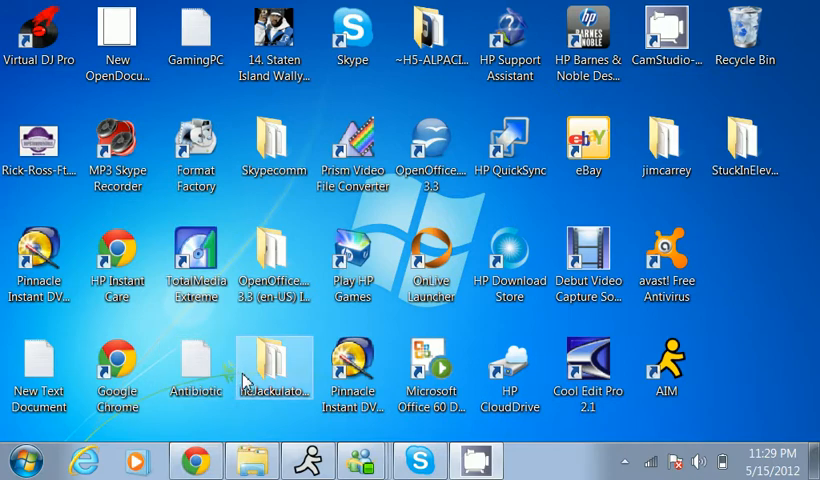
pyautogui.click(360, 460)
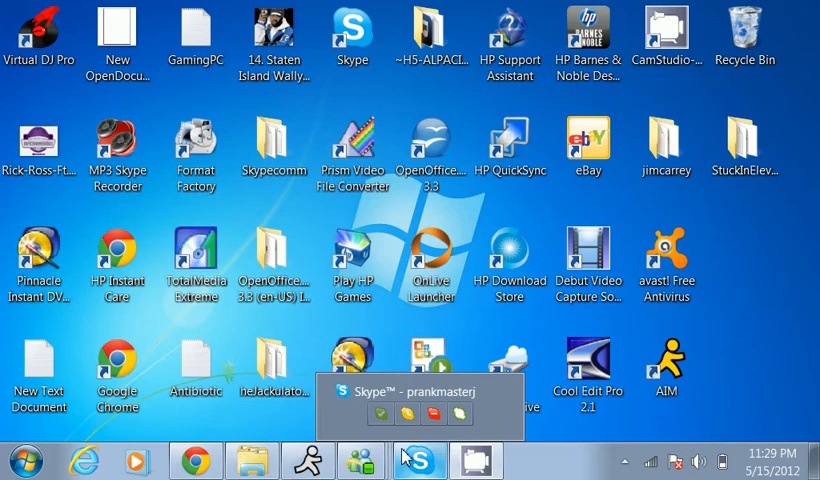
pyautogui.moveTo(404, 460)
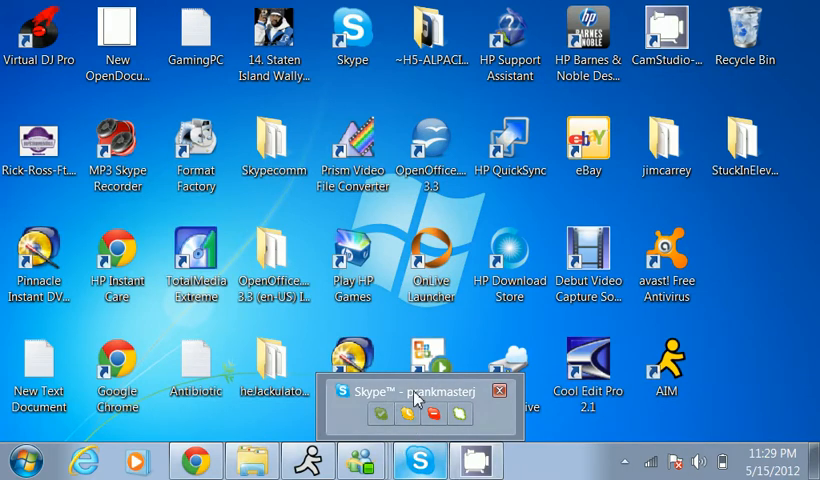
# In Tools > Options > Advanced settings, turn off 'Show Skype watermark during calls'
pyautogui.click(418, 392)
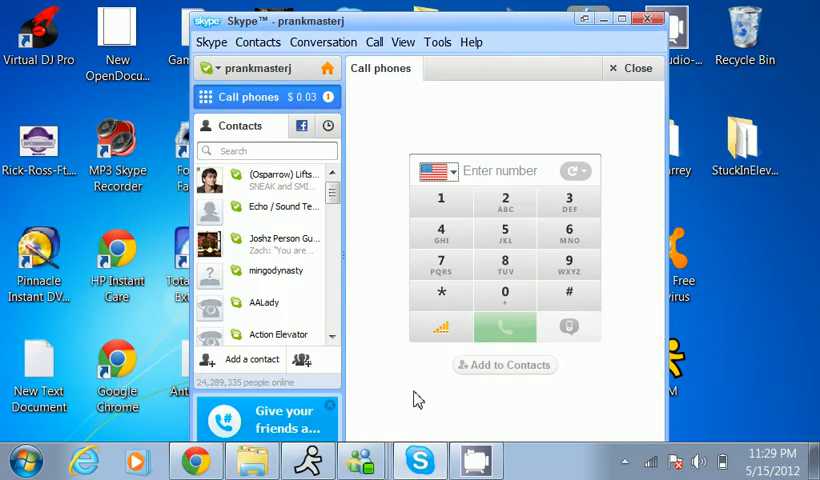
pyautogui.click(436, 42)
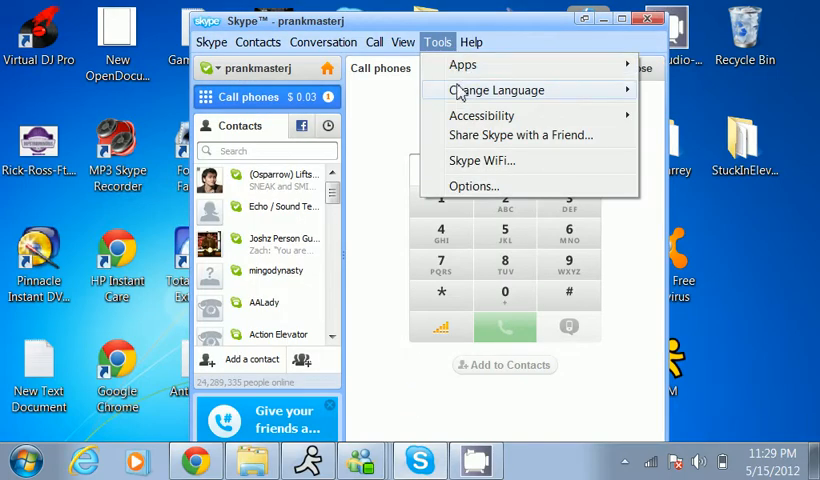
pyautogui.moveTo(474, 186)
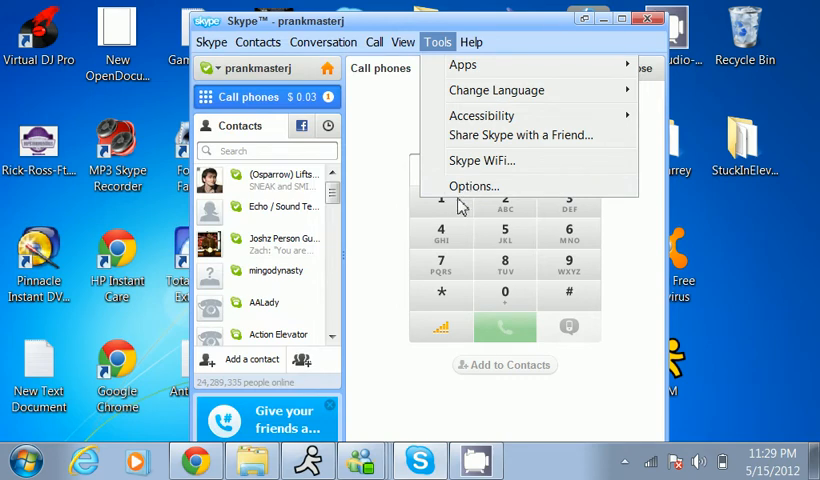
pyautogui.click(472, 186)
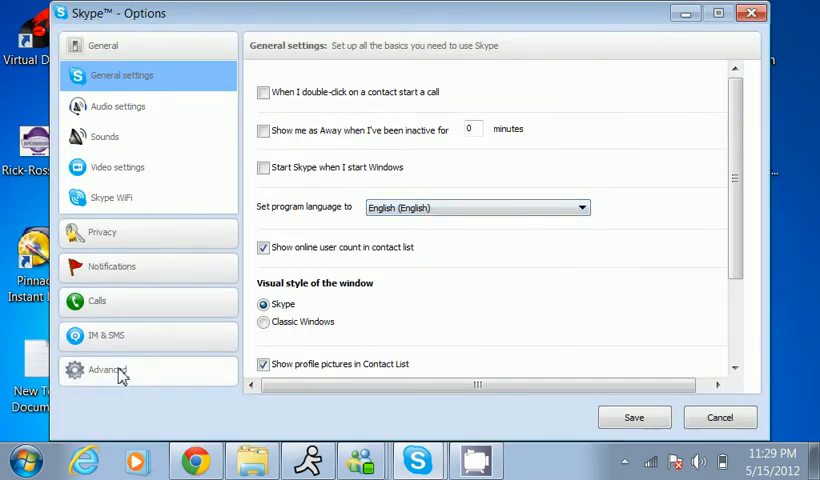
pyautogui.click(108, 370)
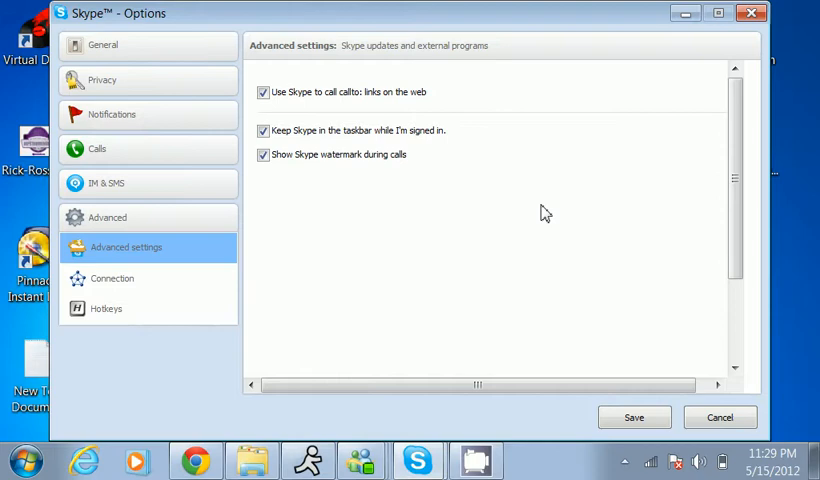
pyautogui.click(264, 154)
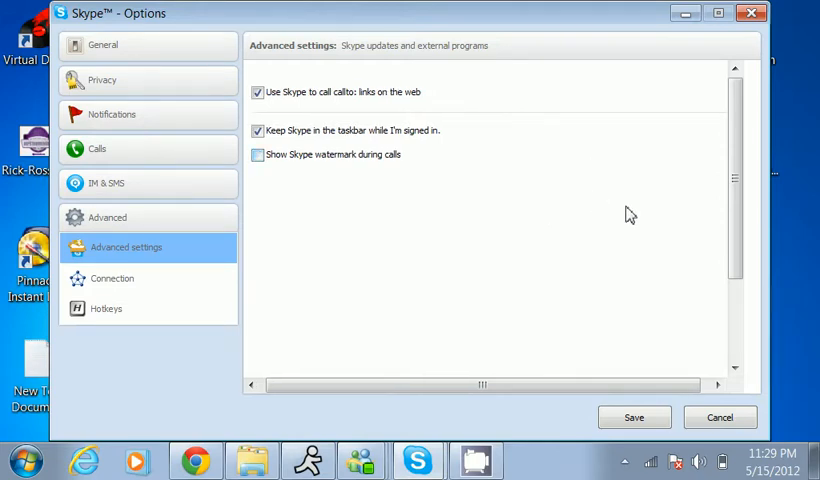
pyautogui.scroll(-3)
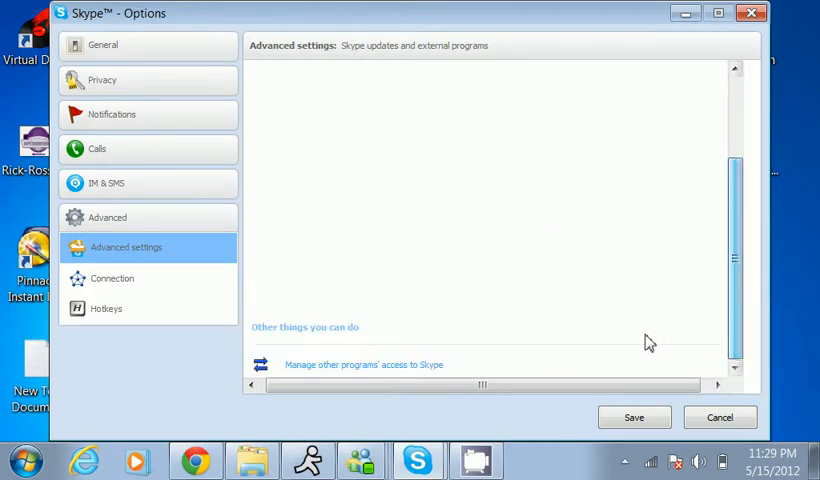
# Review program access showing MP3 Skype Recorder.exe allowed, accept it and save the options
pyautogui.click(364, 364)
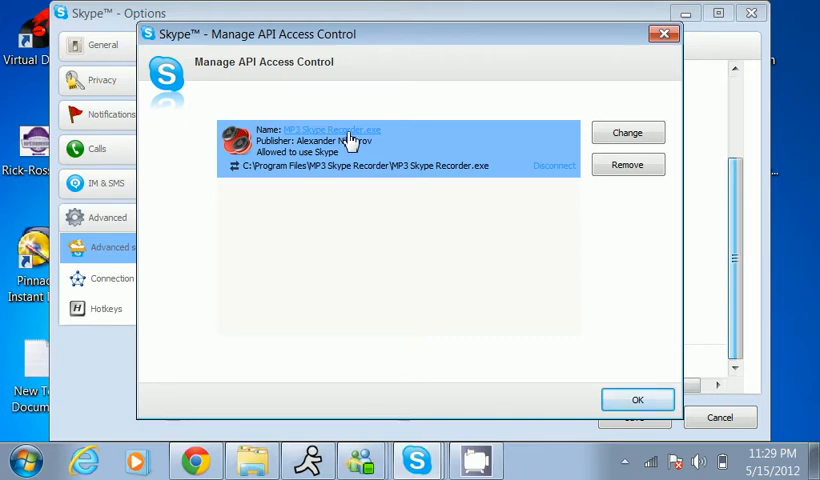
pyautogui.moveTo(386, 182)
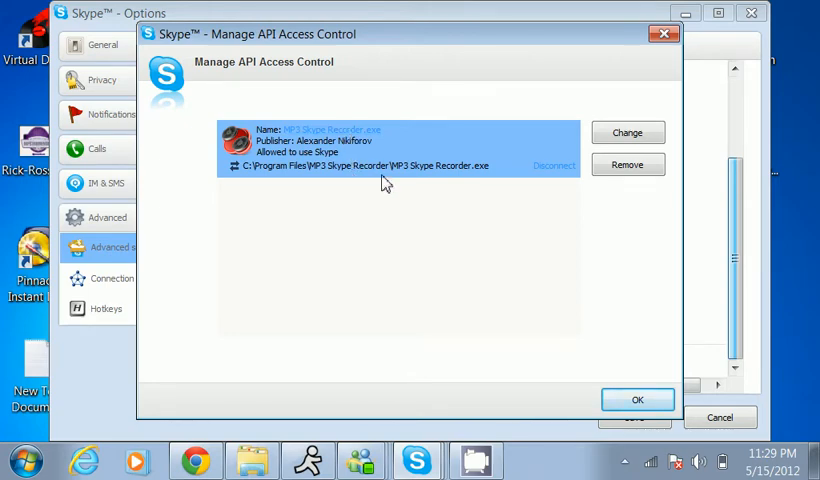
pyautogui.moveTo(384, 162)
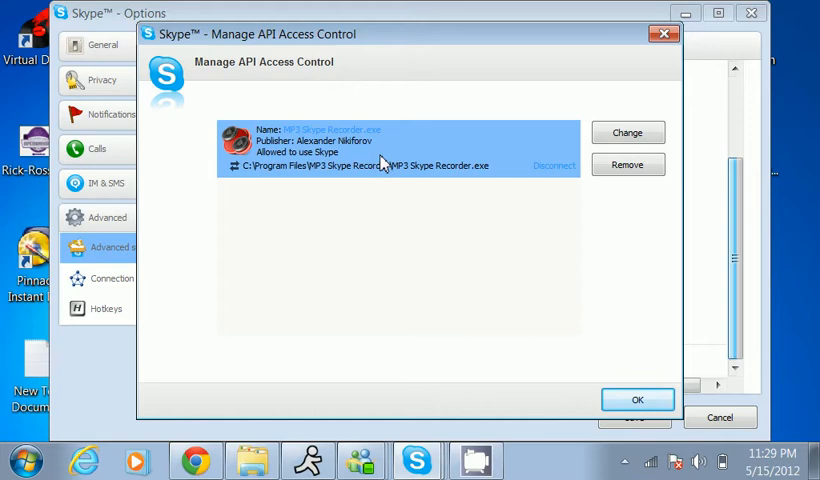
pyautogui.moveTo(450, 284)
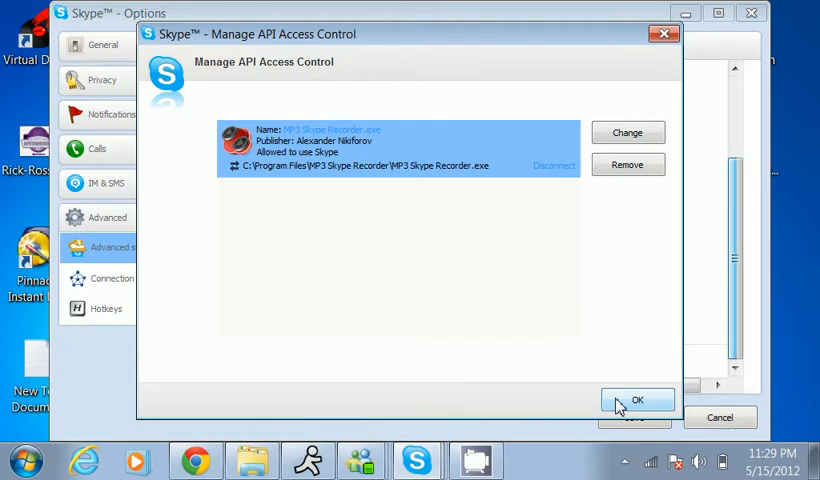
pyautogui.click(636, 400)
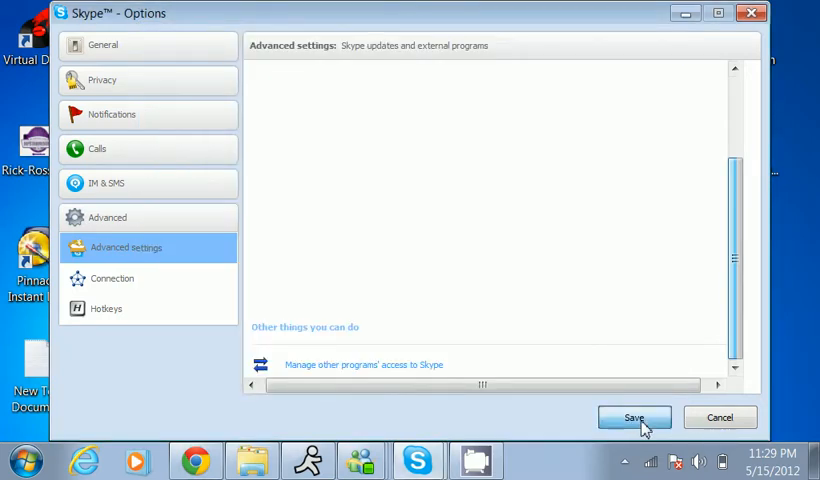
pyautogui.click(634, 416)
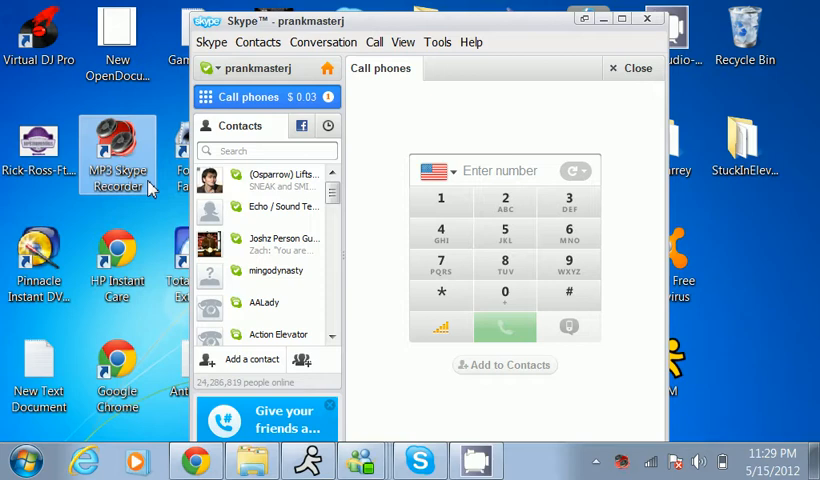
# Launch MP3 Skype Recorder, confirm it saves to Desktop\Skypecomm, and close its window
pyautogui.doubleClick(116, 156)
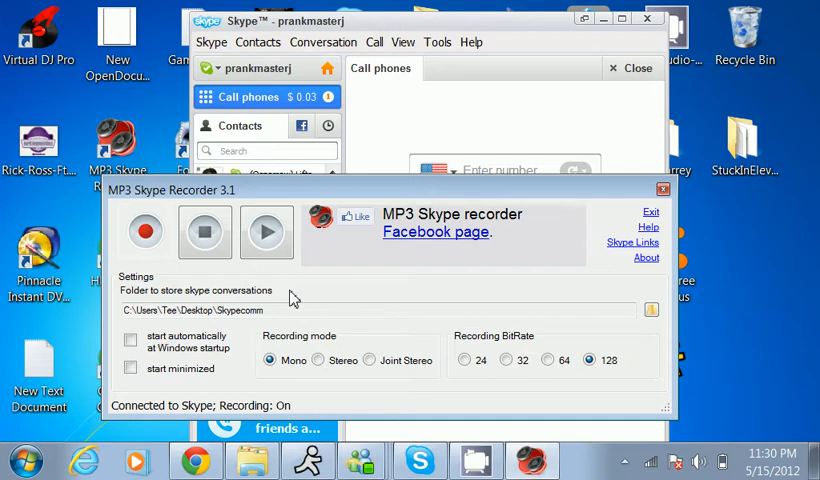
pyautogui.moveTo(292, 304)
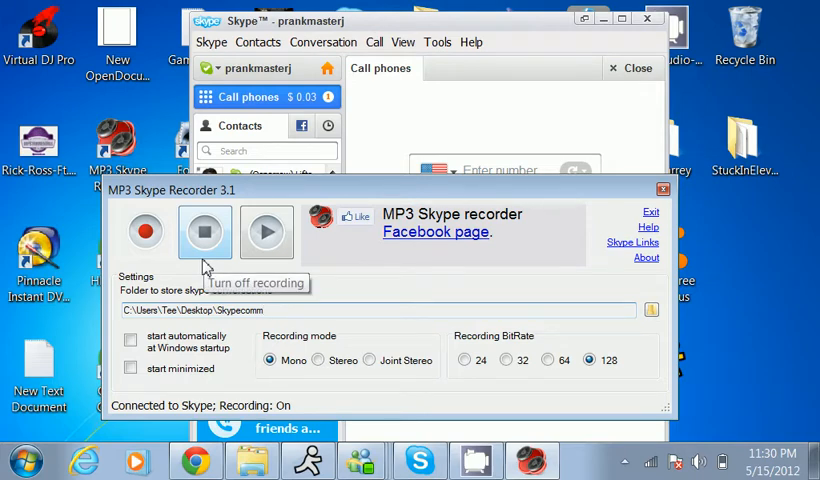
pyautogui.moveTo(196, 262)
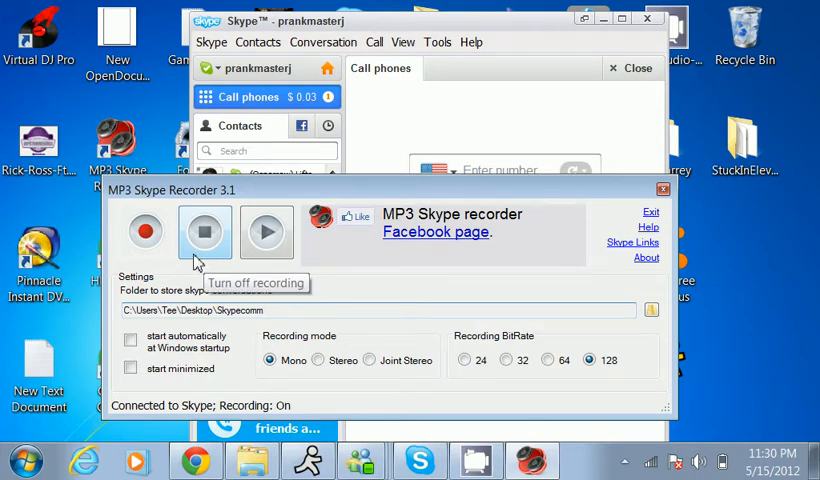
pyautogui.moveTo(196, 260)
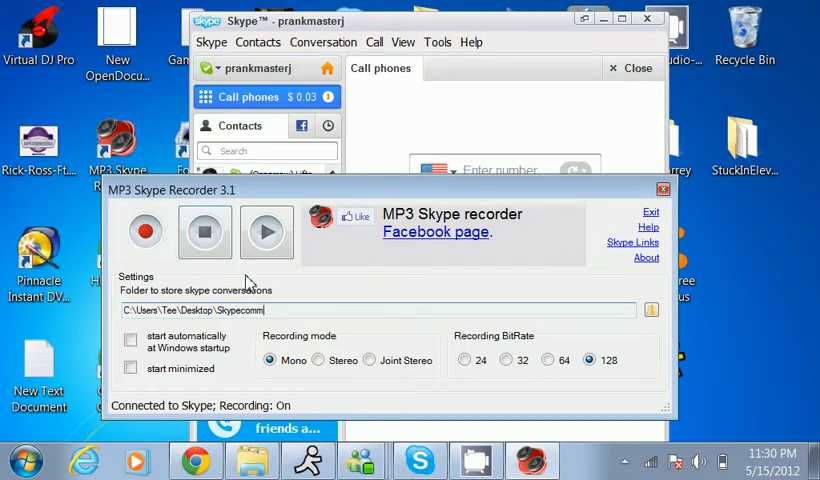
pyautogui.moveTo(304, 322)
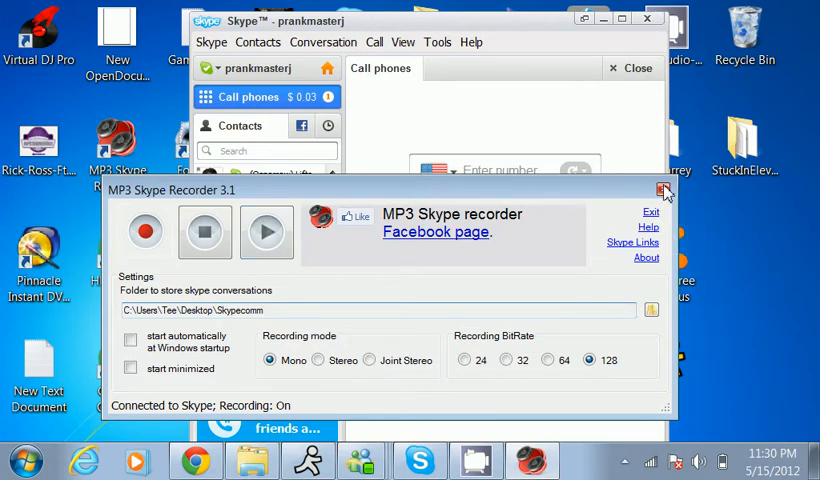
pyautogui.click(664, 192)
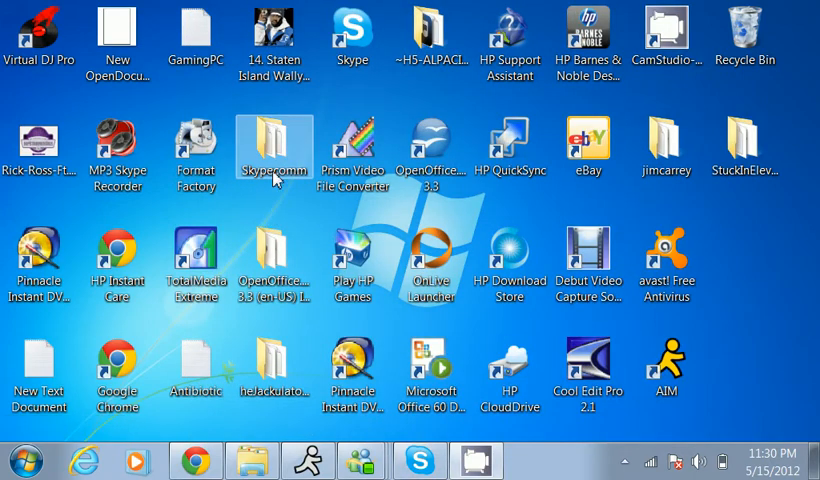
pyautogui.doubleClick(274, 144)
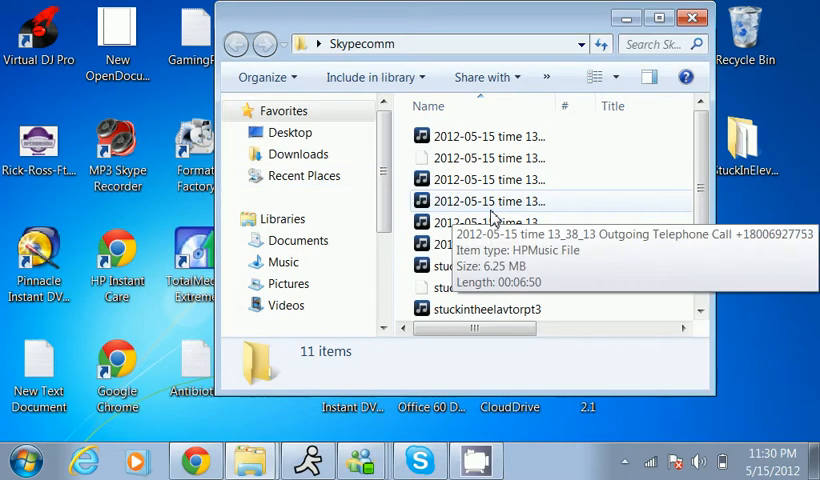
pyautogui.click(488, 136)
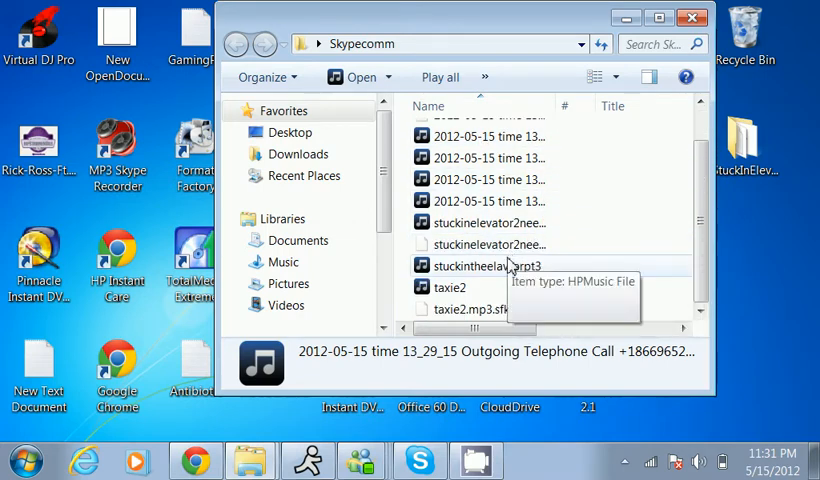
pyautogui.moveTo(510, 264)
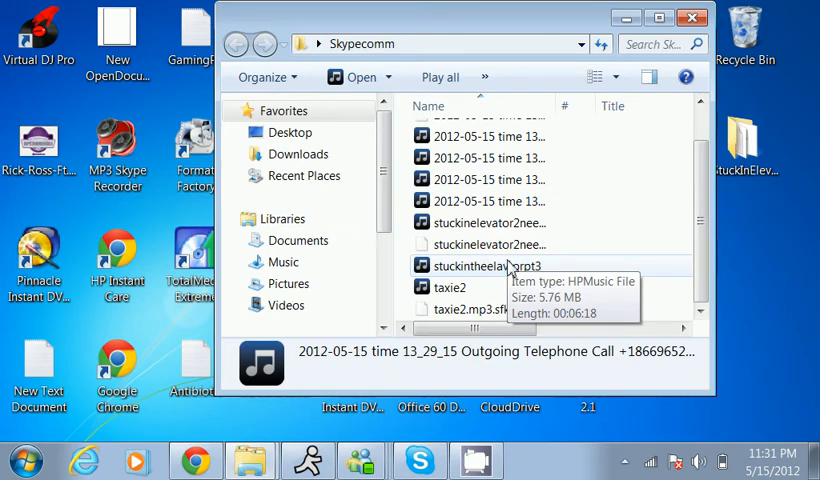
pyautogui.moveTo(560, 220)
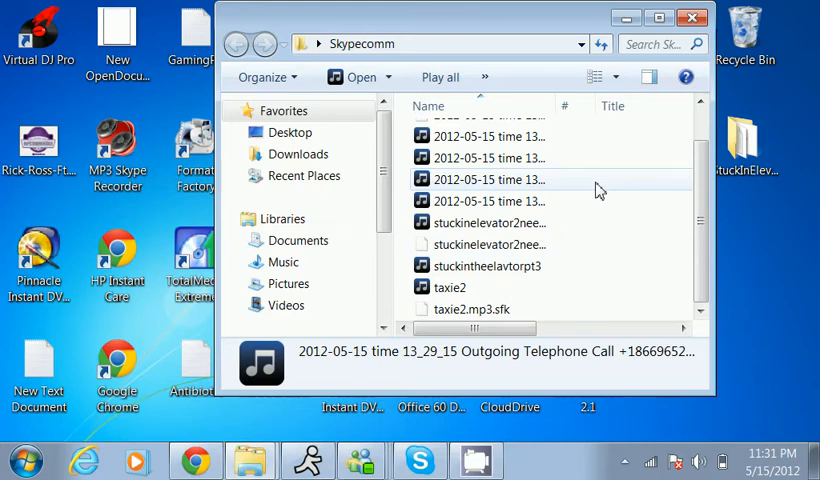
pyautogui.moveTo(596, 184)
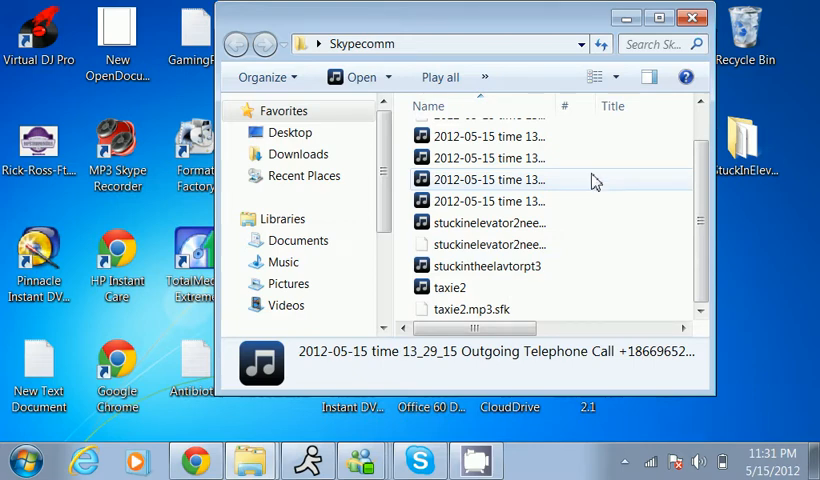
pyautogui.moveTo(692, 18)
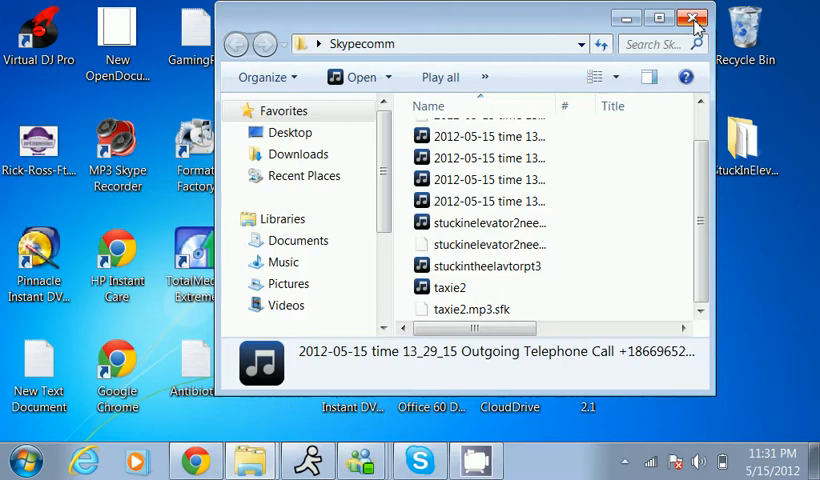
pyautogui.click(692, 18)
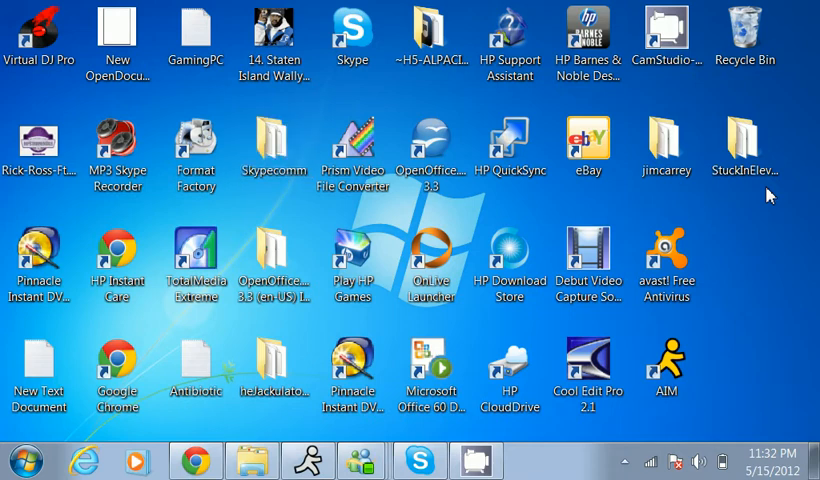
# Open the StuckInElevator desktop folder and run its AUTOBOARDS soundboard application
pyautogui.click(744, 150)
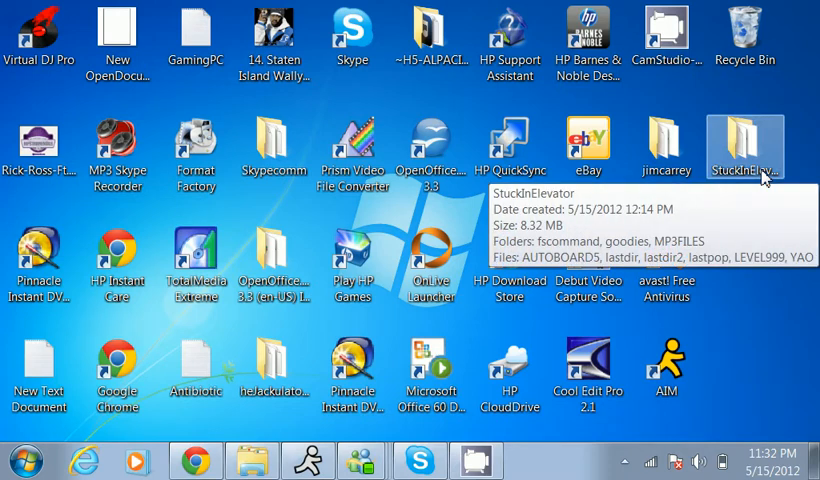
pyautogui.doubleClick(744, 148)
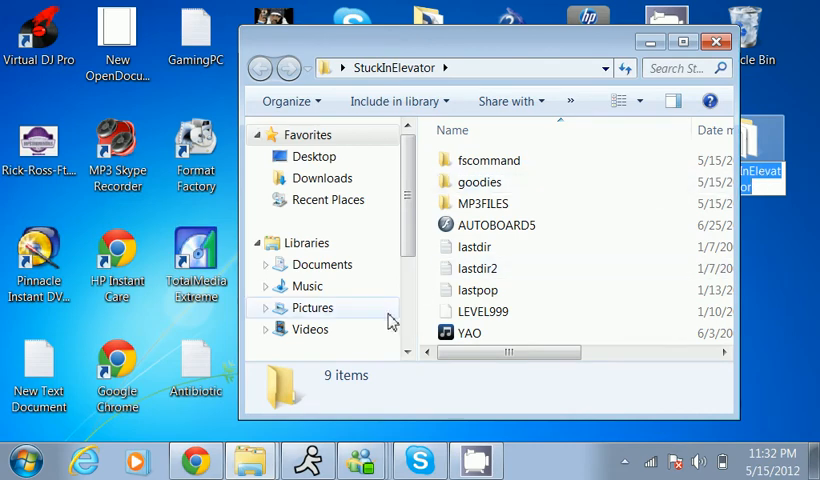
pyautogui.click(496, 224)
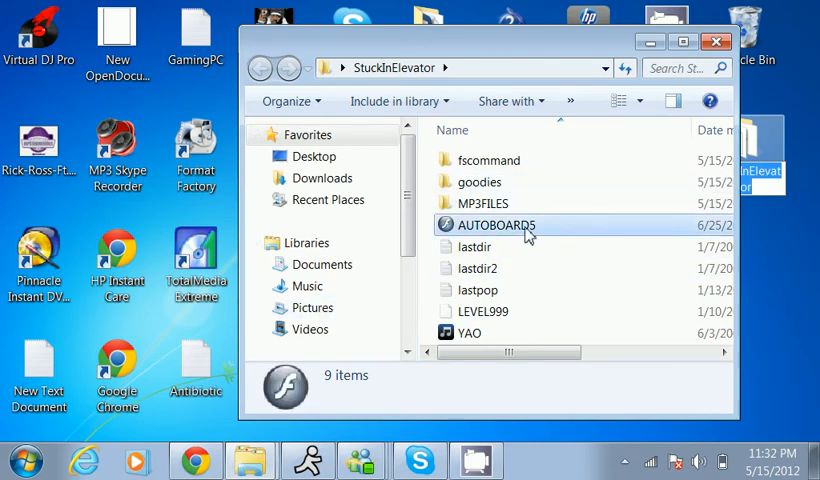
pyautogui.click(496, 224)
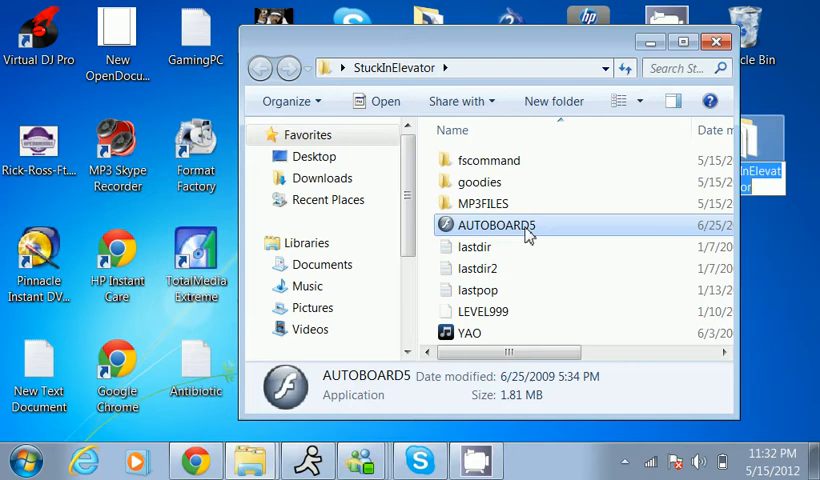
pyautogui.moveTo(520, 246)
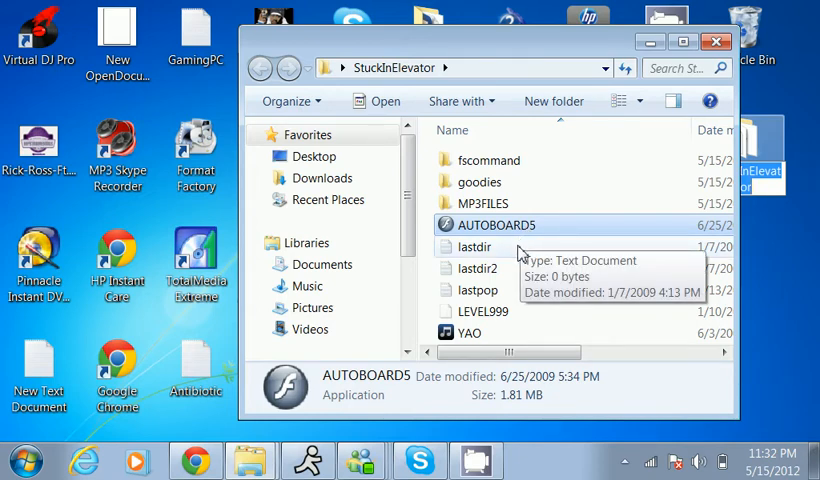
pyautogui.doubleClick(492, 224)
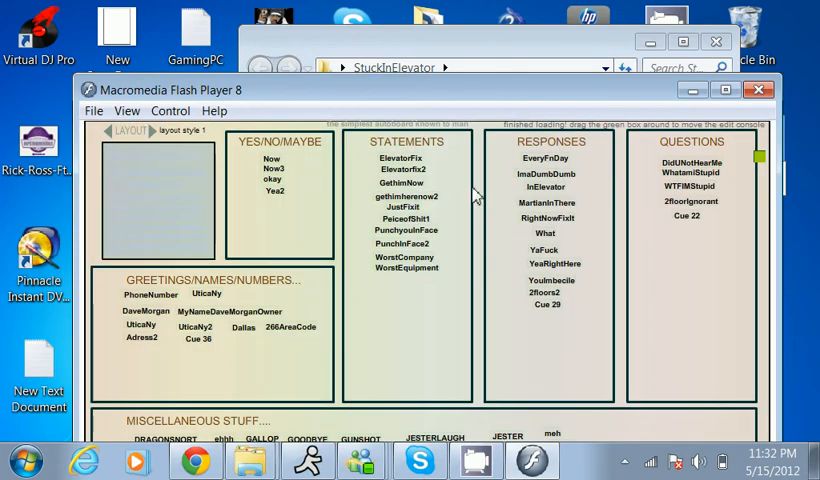
pyautogui.moveTo(480, 104)
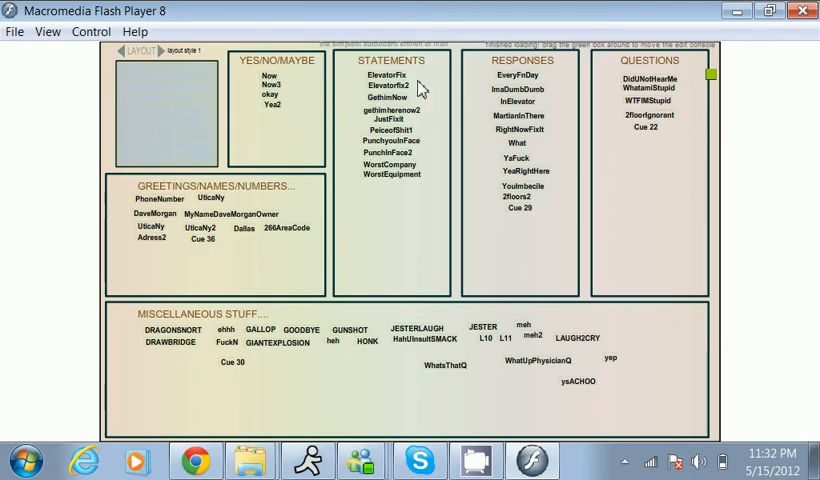
pyautogui.moveTo(470, 188)
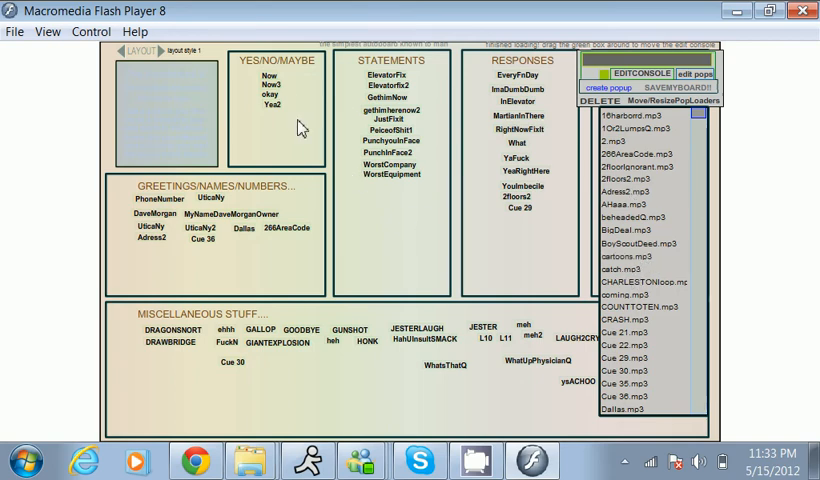
pyautogui.moveTo(370, 262)
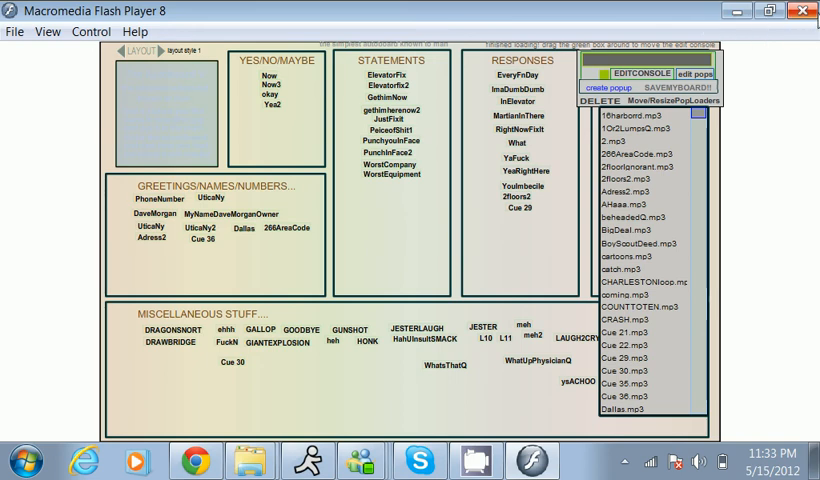
pyautogui.moveTo(806, 12)
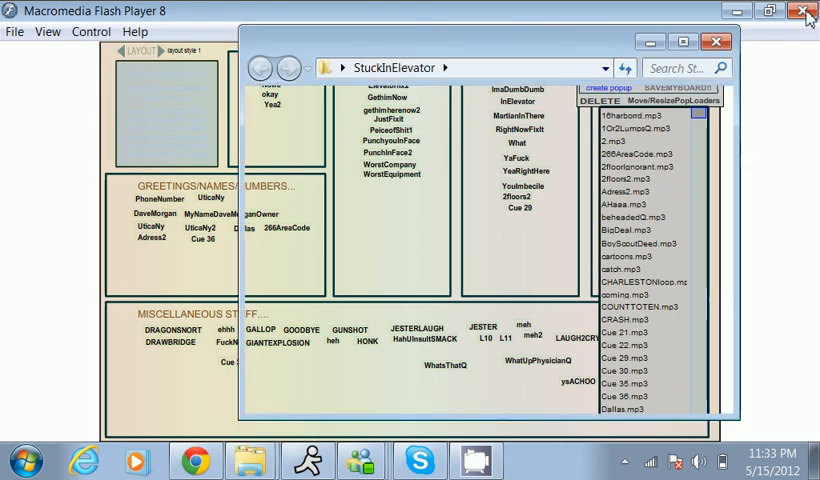
# Bring the StuckInElevator Explorer window back in front of the soundboard
pyautogui.click(804, 12)
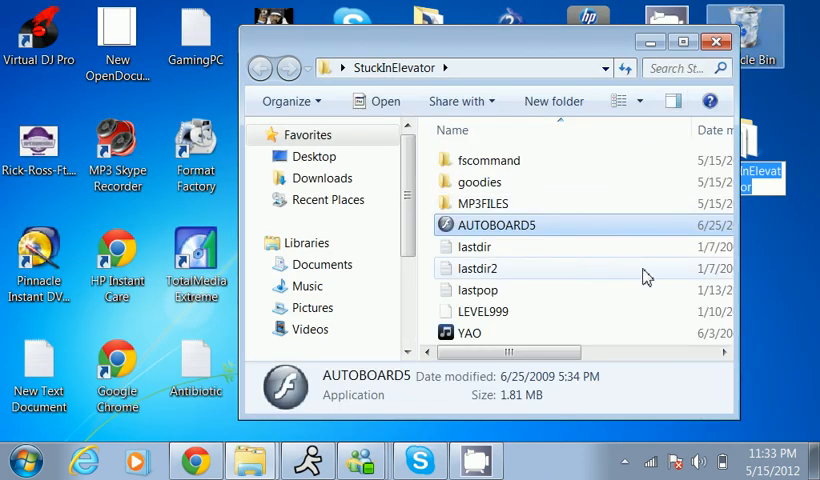